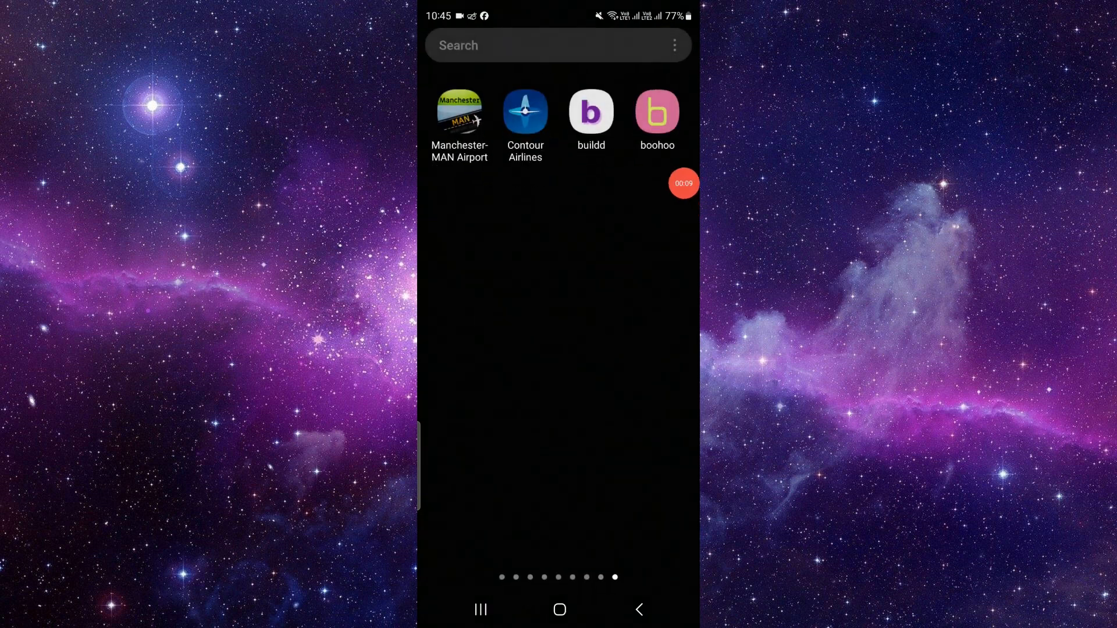
Open boohoo's app info from its launcher icon to reach its storage details.
left_click(656, 111)
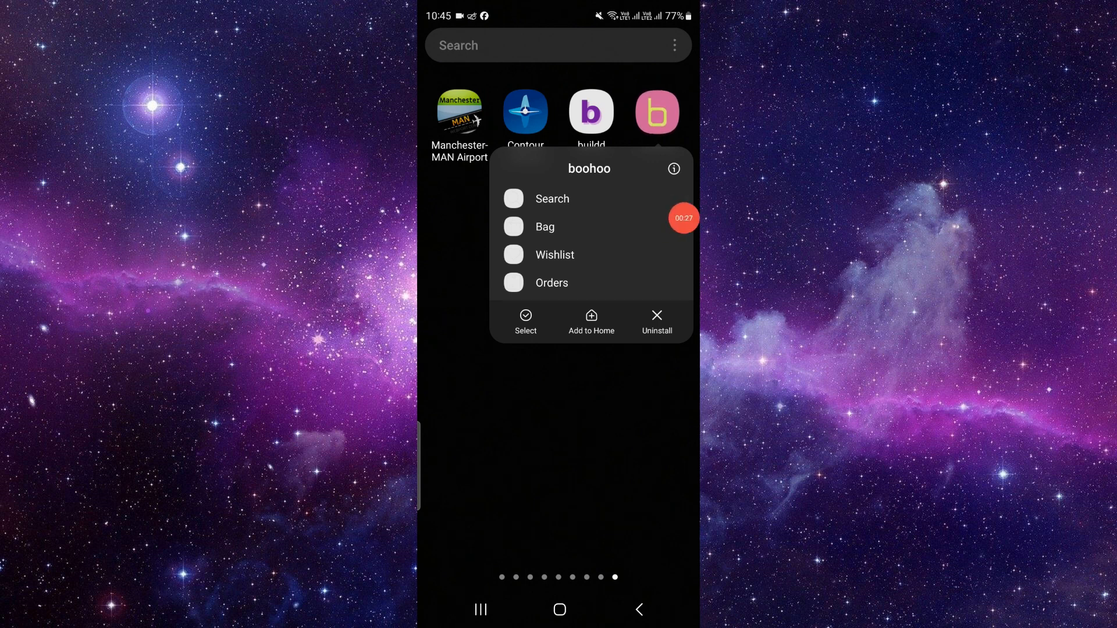
left_click(673, 169)
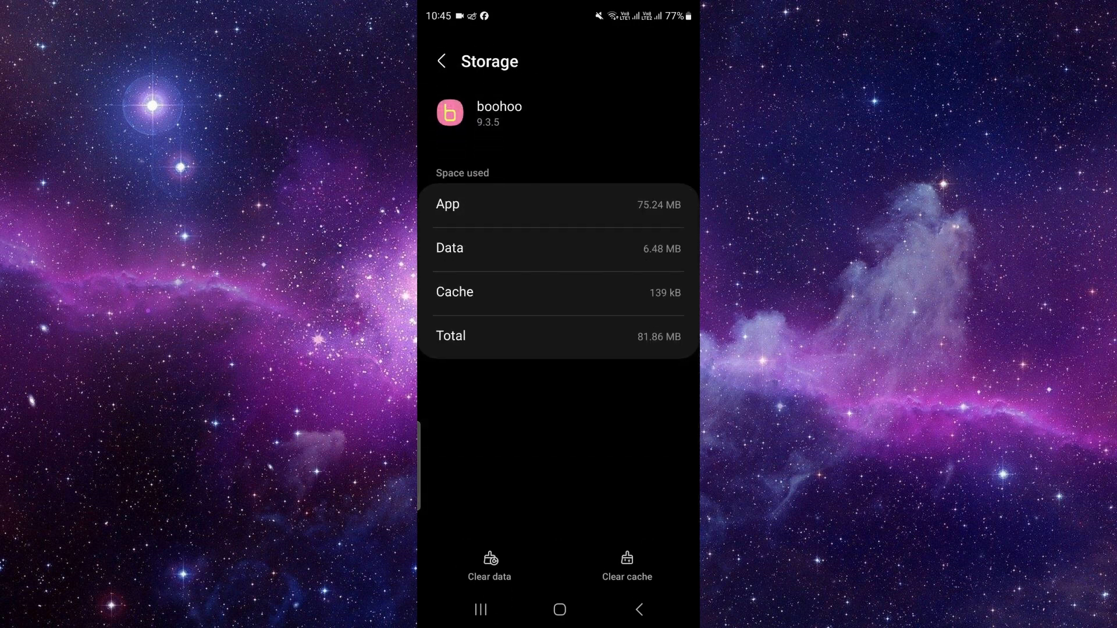
Clear boohoo's 6.48 MB of app data and confirm the permanent deletion.
left_click(488, 562)
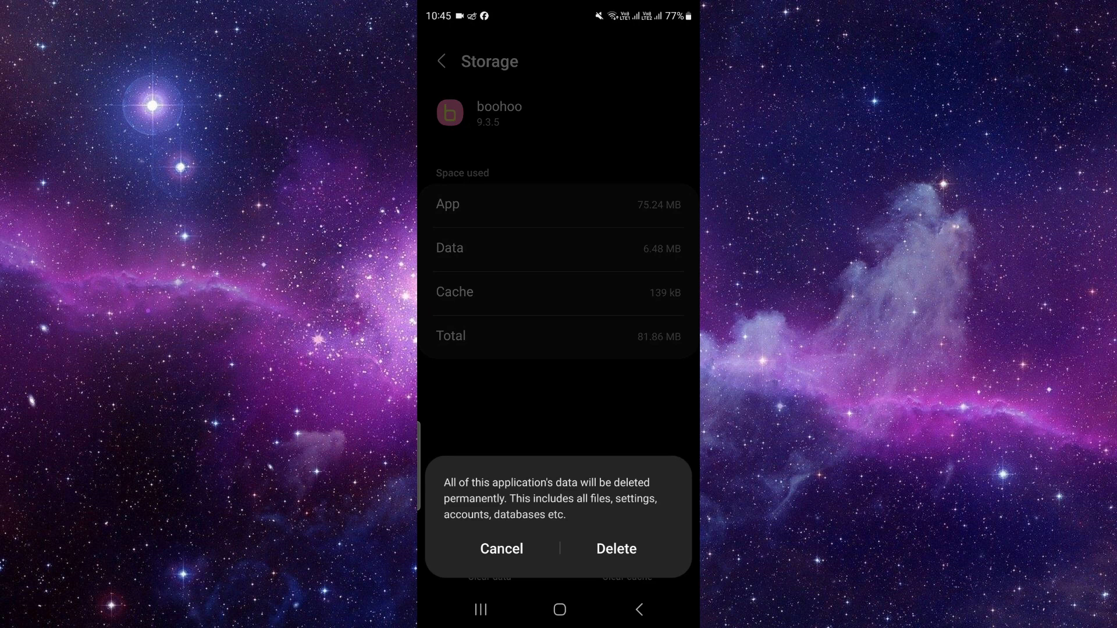
left_click(616, 549)
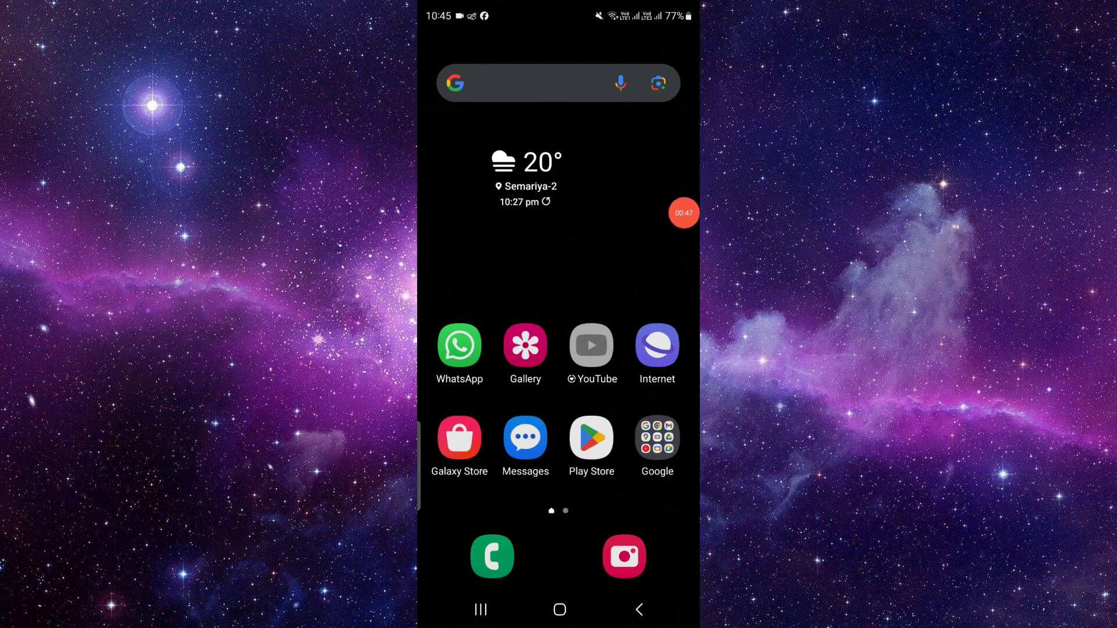
Search Google for 'boohoo app' and open its Google Play result.
type("b")
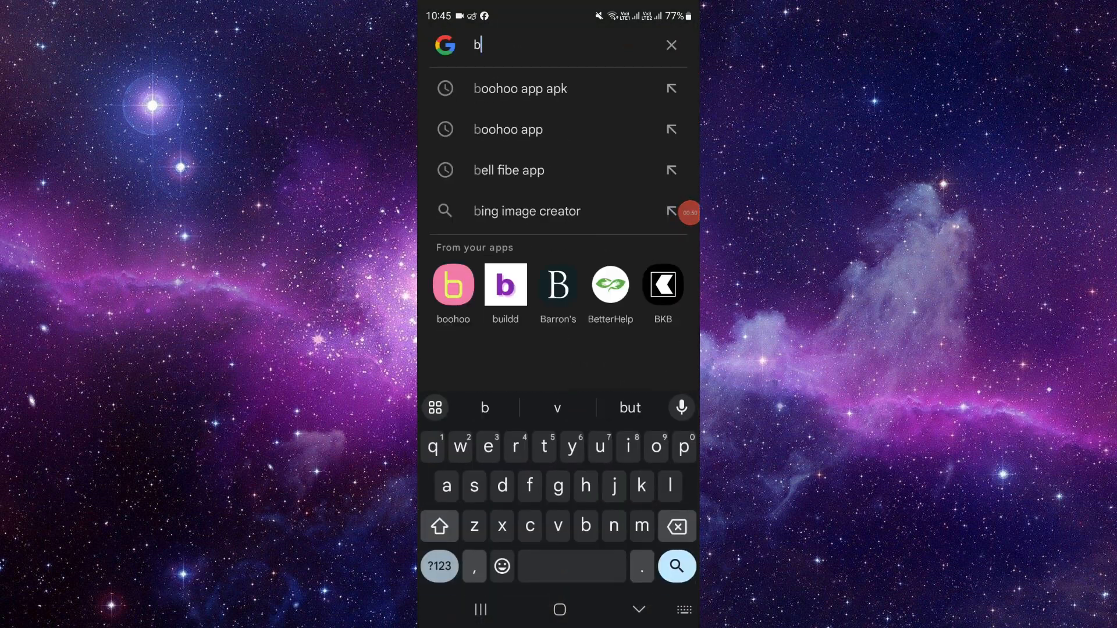
left_click(507, 129)
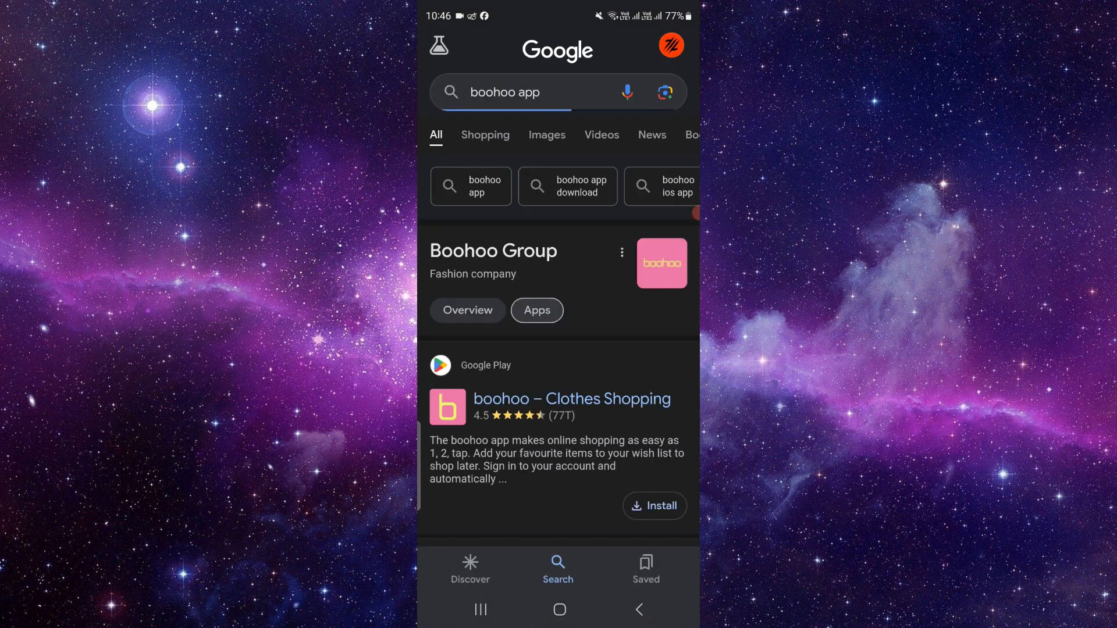
scroll("down", 3)
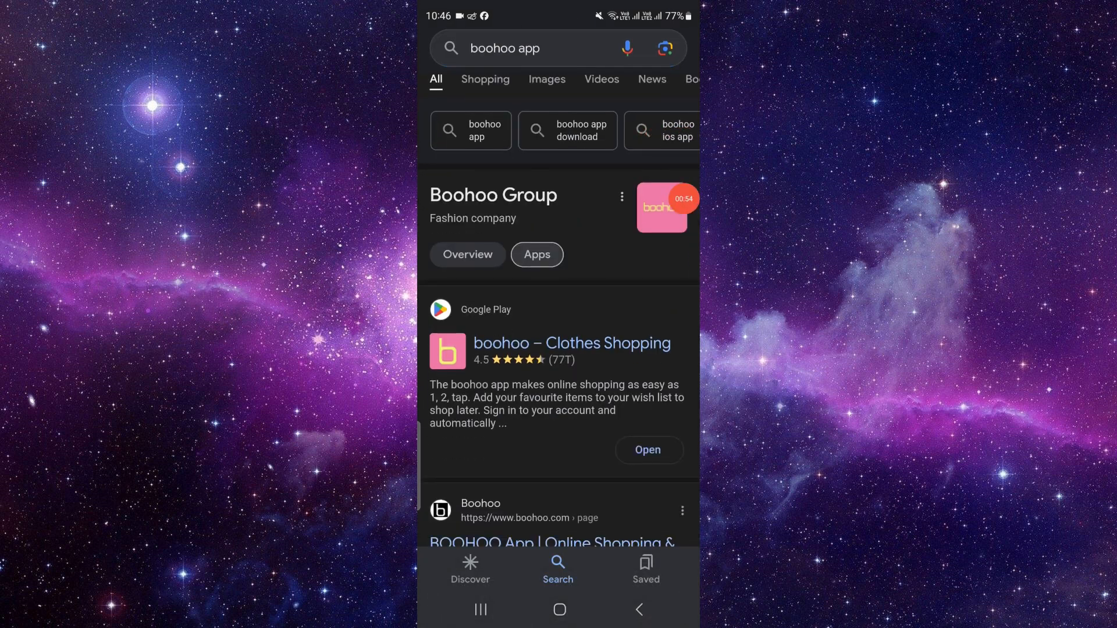
left_click(572, 343)
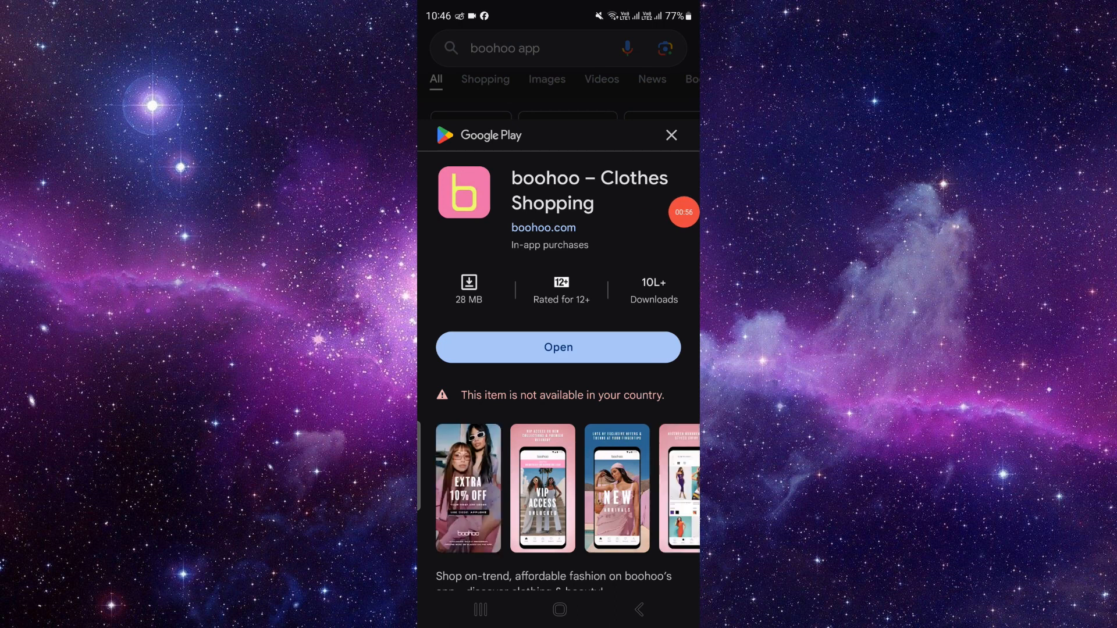